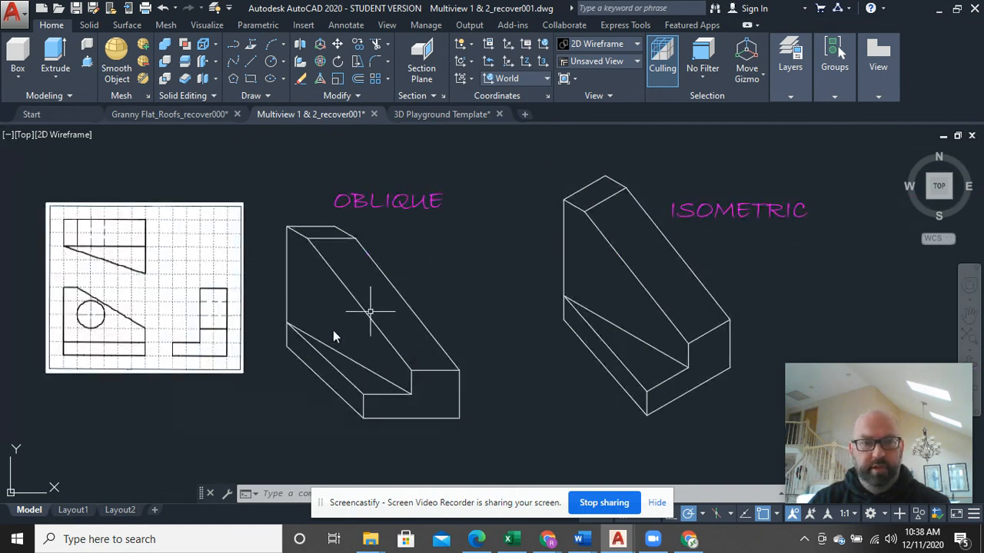
mouse_move(113, 332)
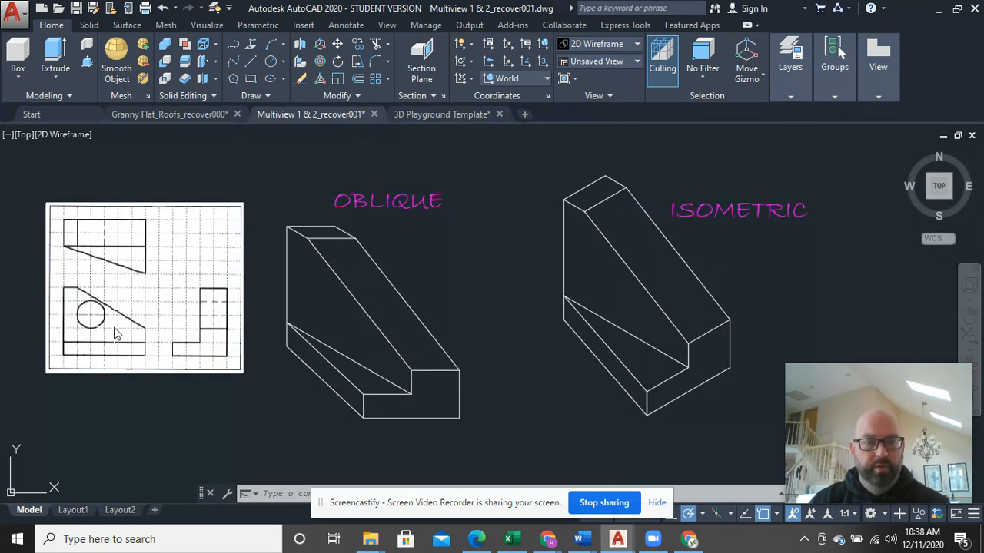
mouse_move(274, 323)
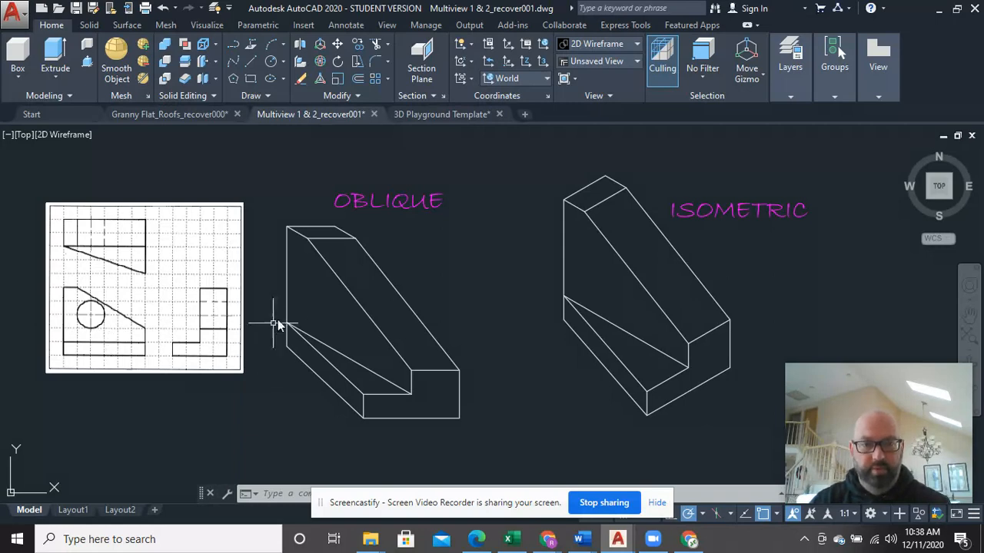
mouse_move(323, 318)
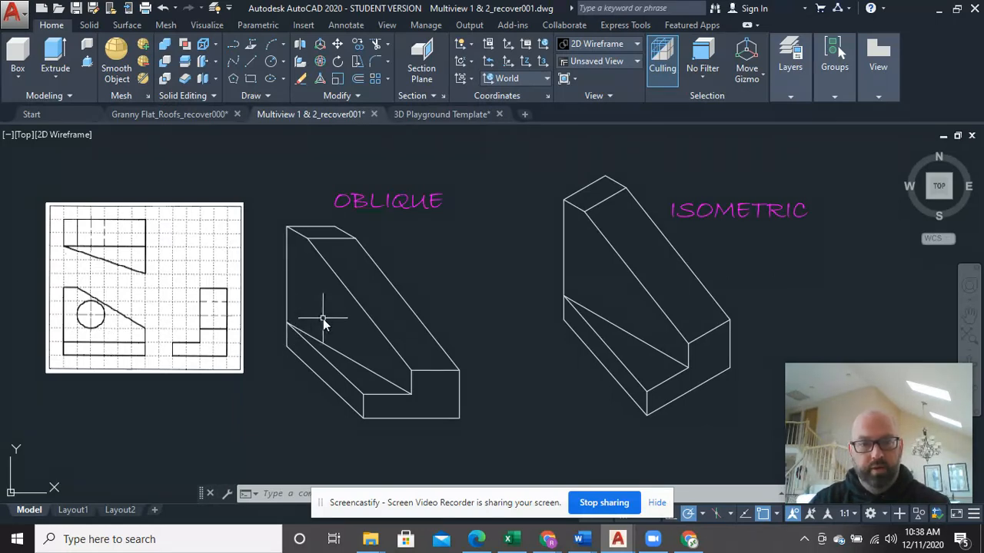
mouse_move(212, 308)
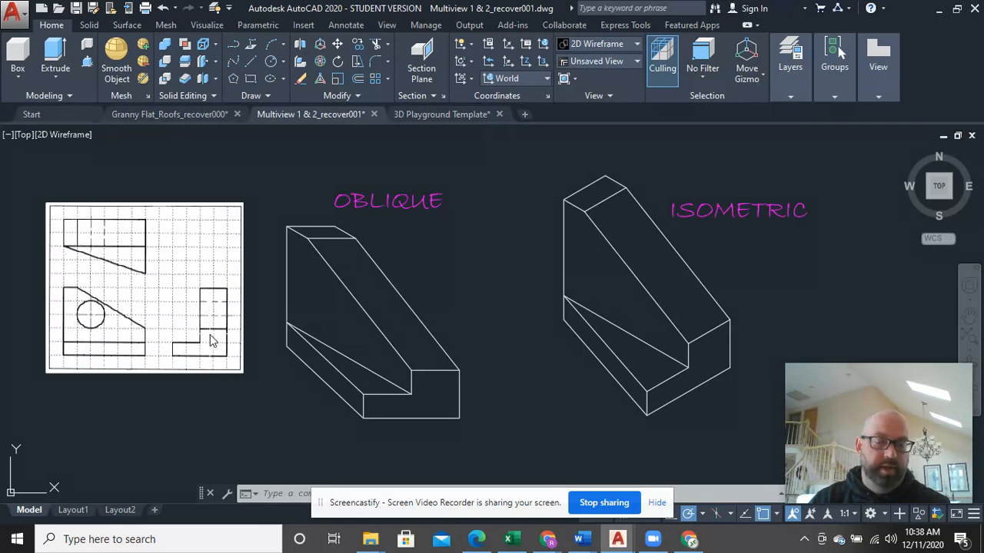
mouse_move(255, 332)
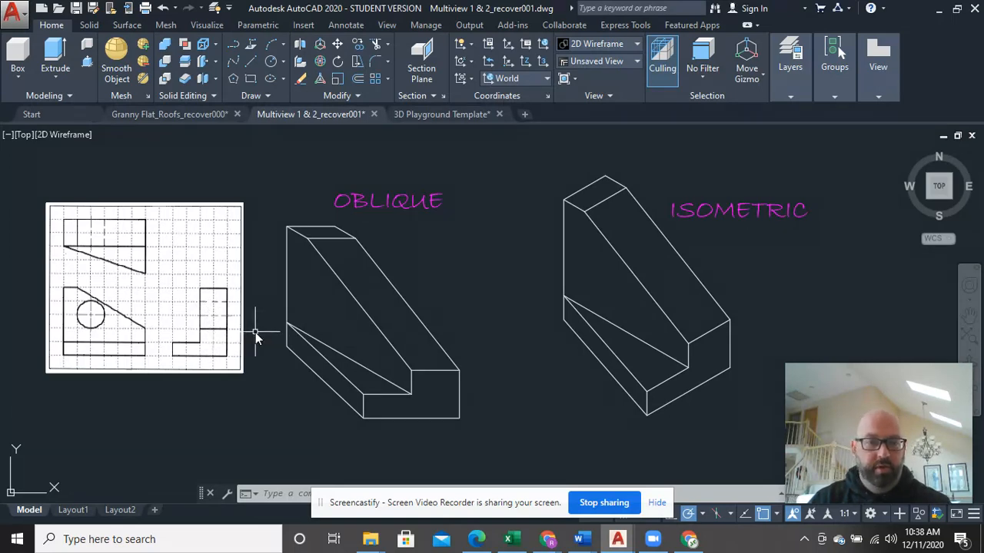
mouse_move(252, 336)
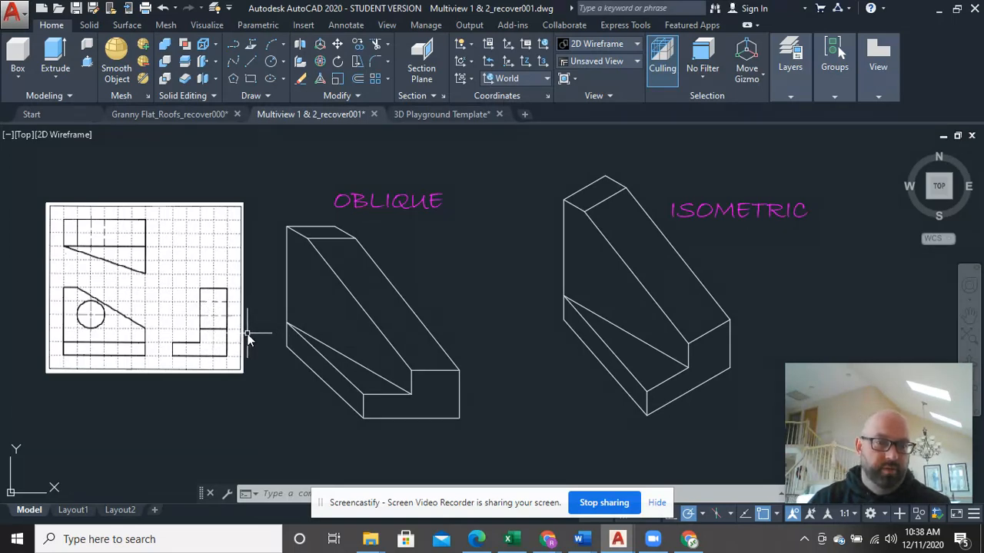
mouse_move(207, 315)
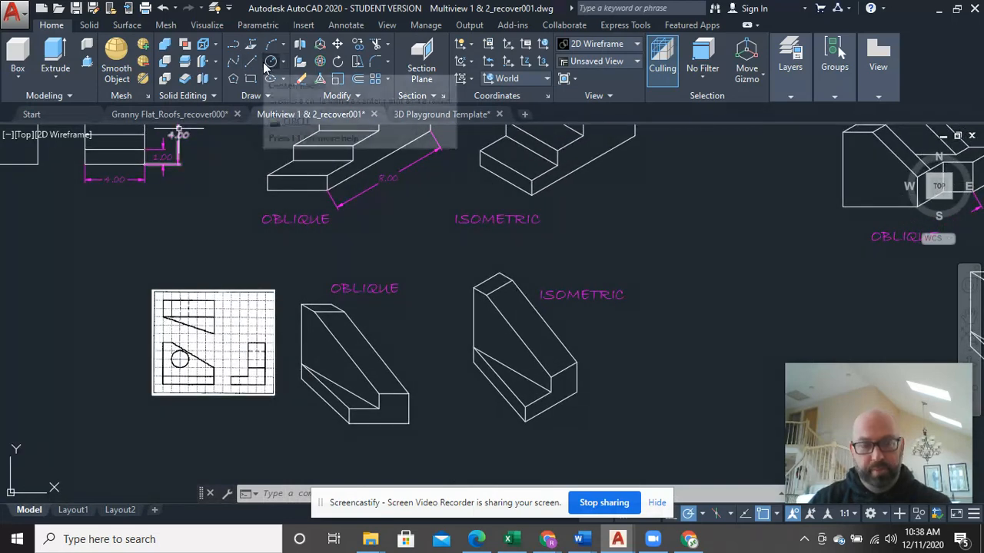
mouse_move(884, 523)
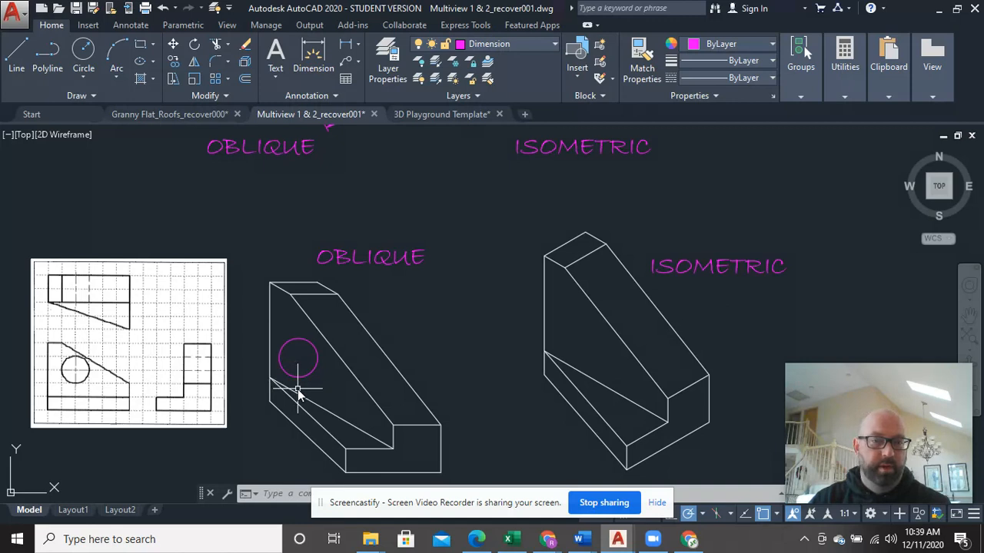
mouse_move(311, 376)
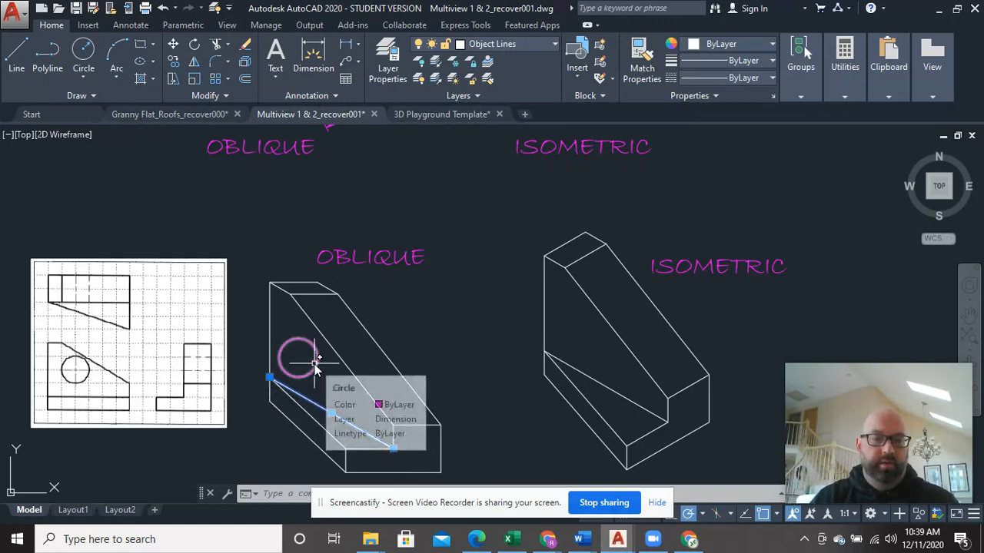
Remove the trial circle and set Construction as the current layer from the Layers dropdown
click(299, 358)
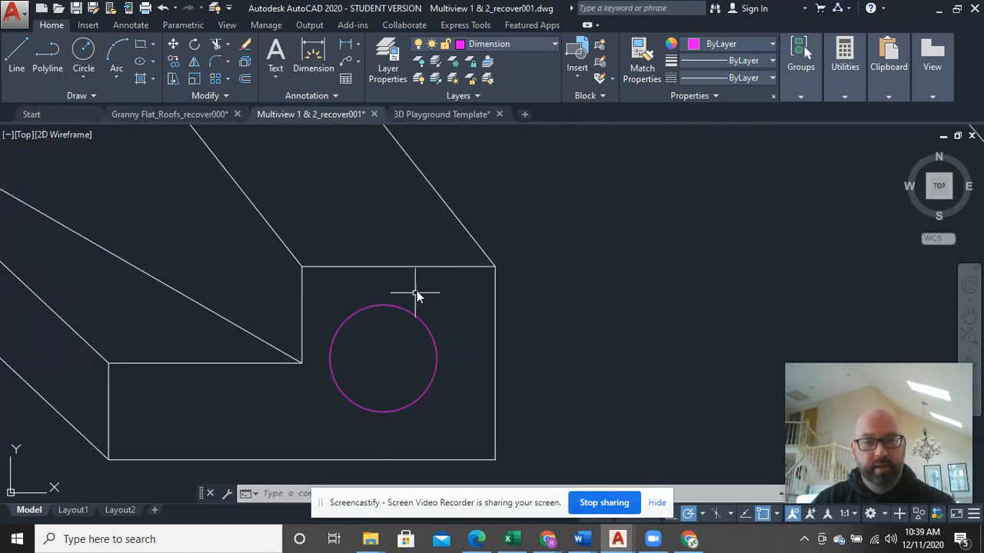
mouse_move(283, 464)
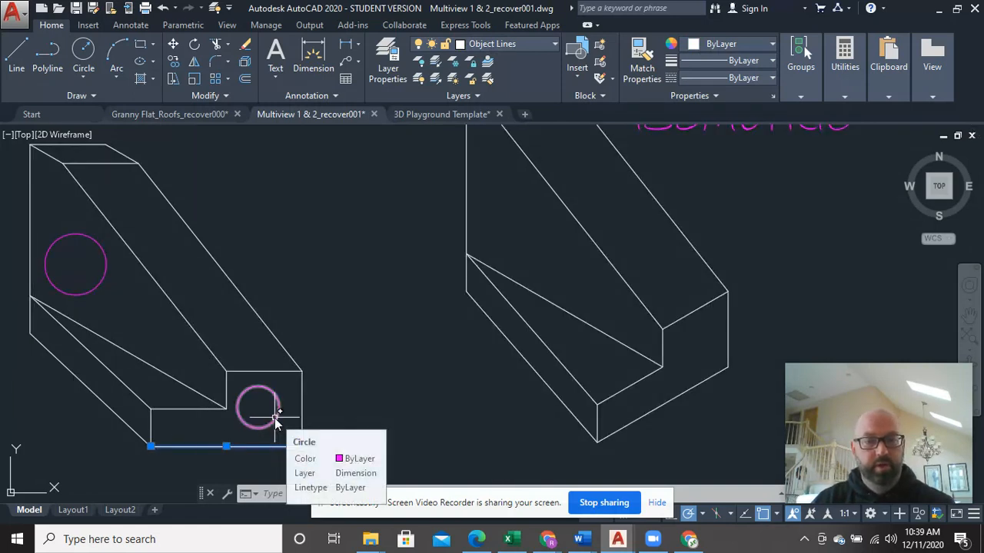
click(258, 407)
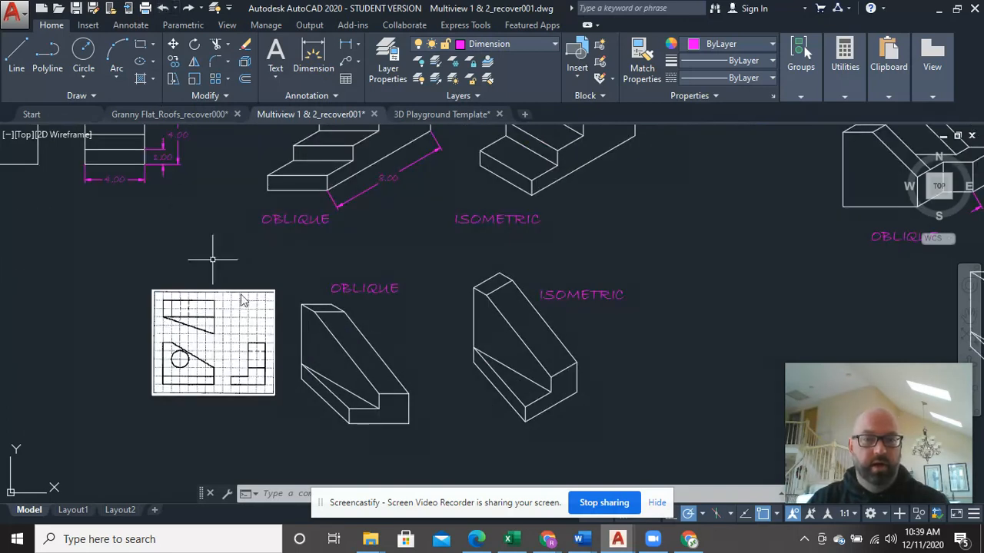
mouse_move(421, 415)
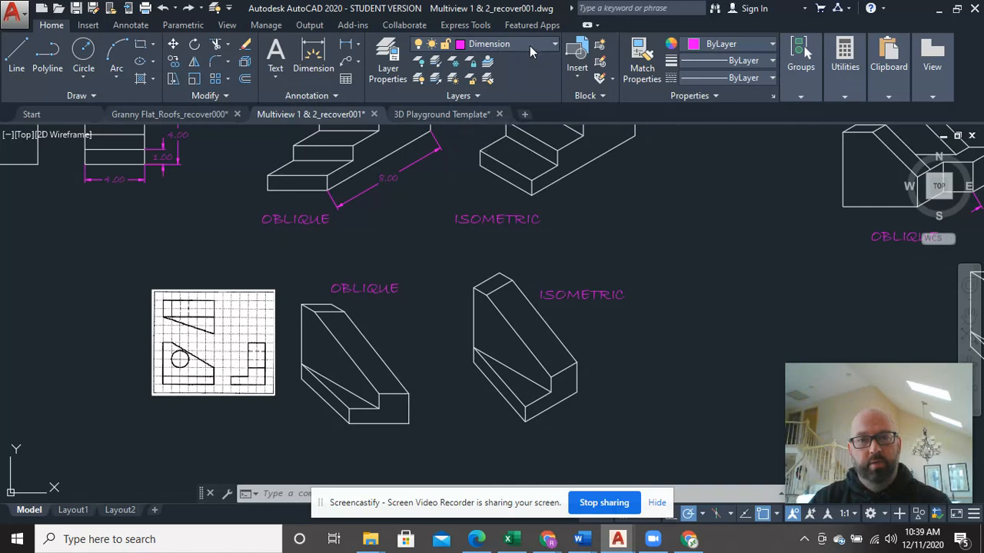
click(489, 43)
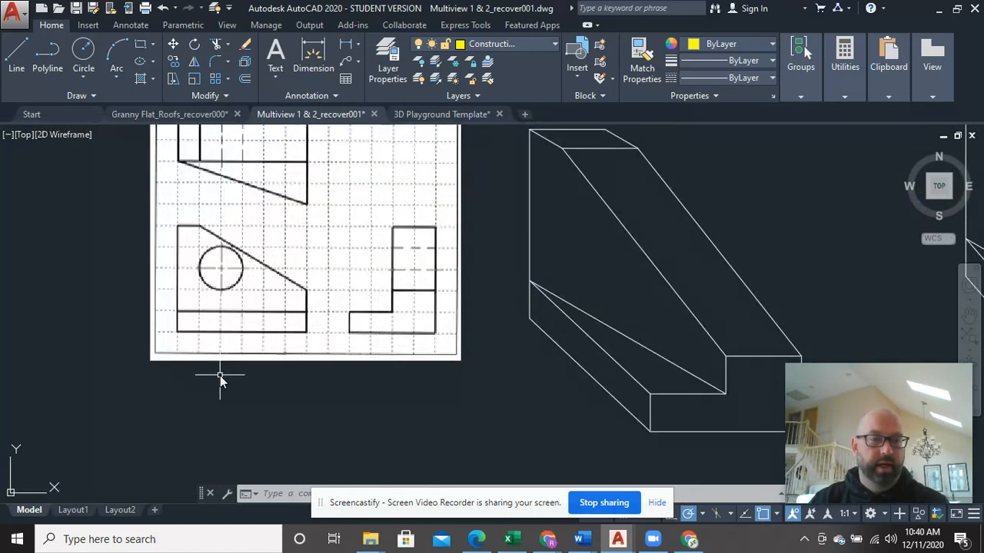
mouse_move(179, 341)
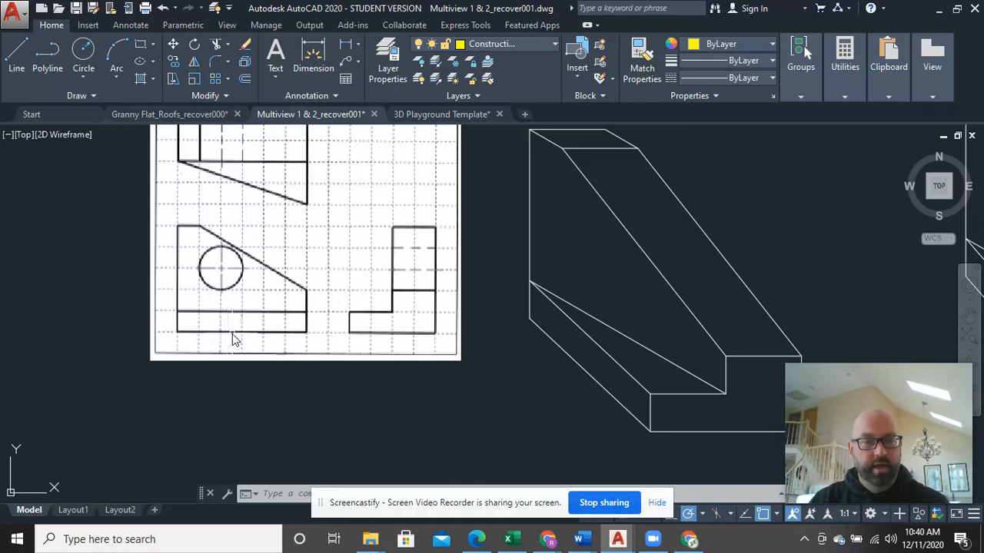
mouse_move(223, 295)
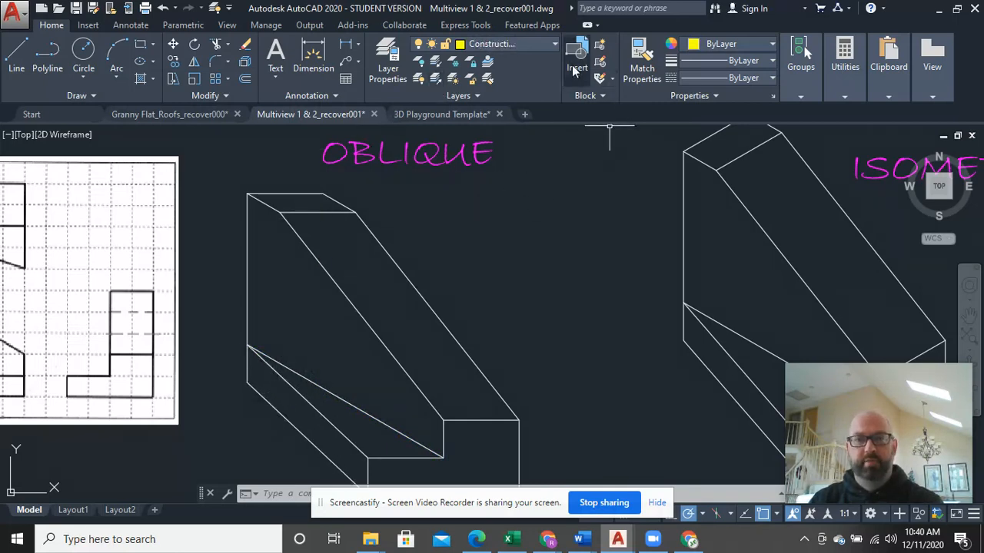
Draw a 2.50 vertical construction line and an angled helper line on the oblique block's left face
click(554, 43)
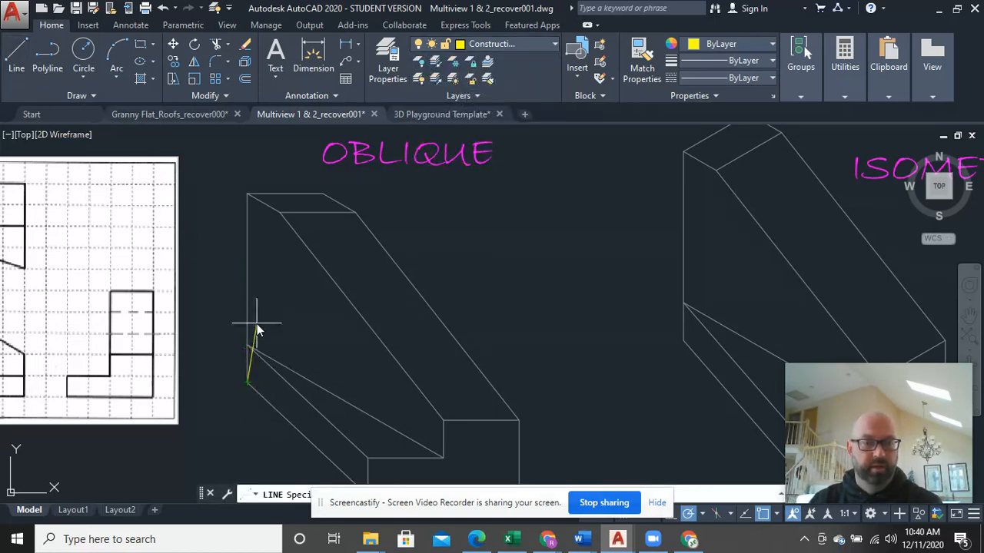
mouse_move(247, 273)
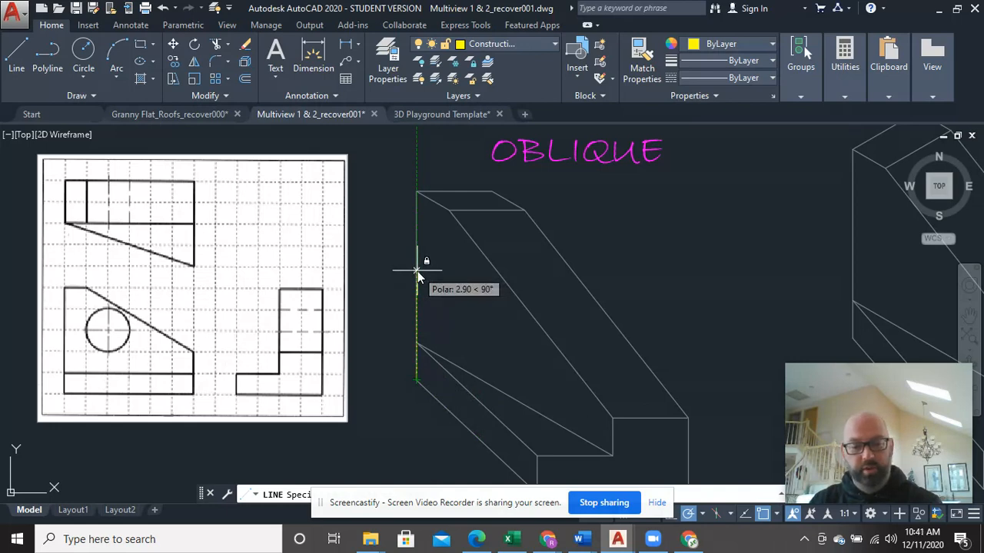
click(510, 315)
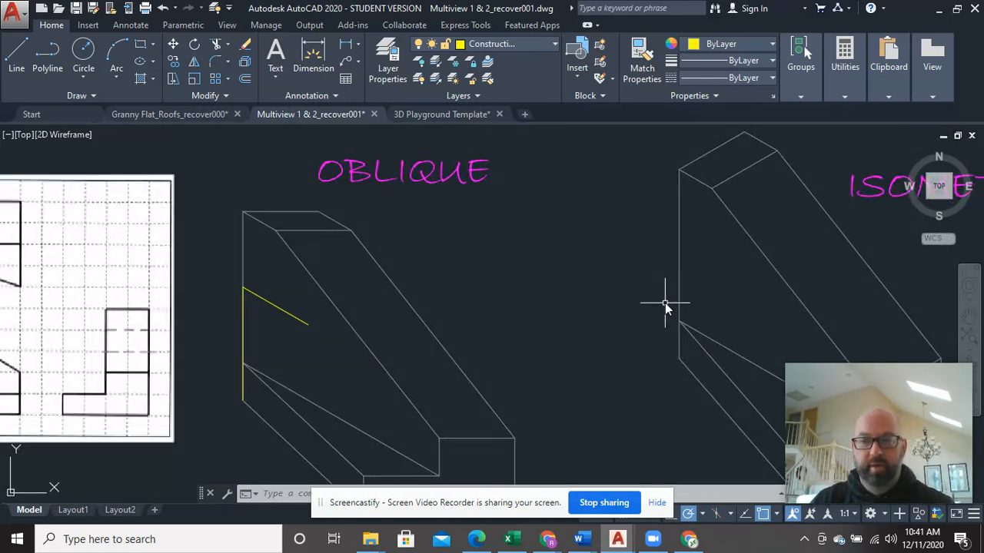
mouse_move(361, 424)
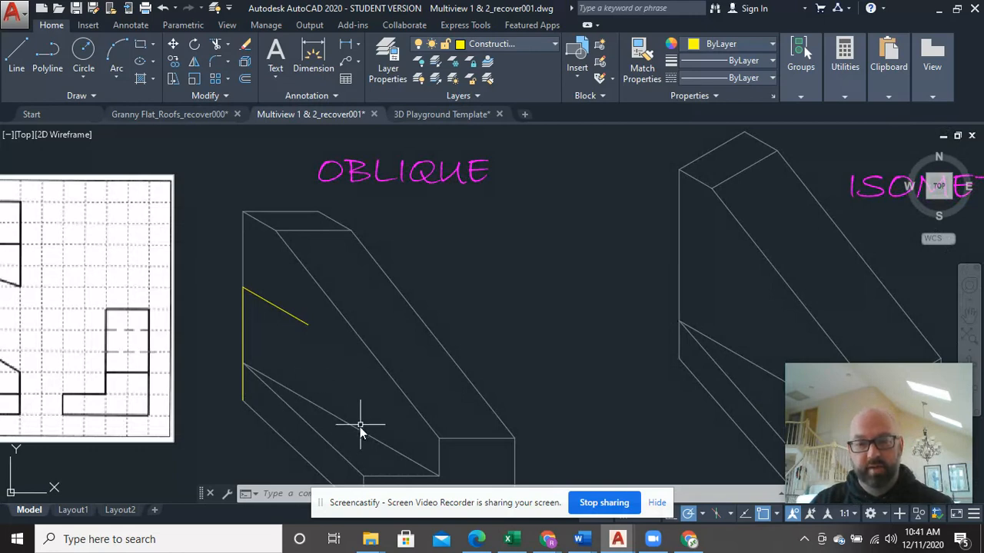
mouse_move(676, 260)
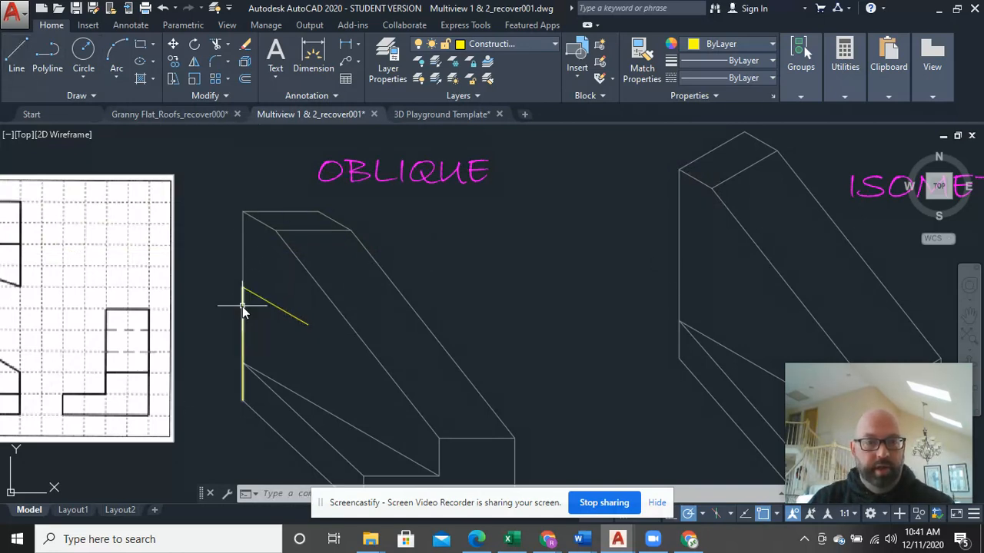
Copy the construction lines onto the isometric block's face and make Object Lines the current layer
right_click(246, 307)
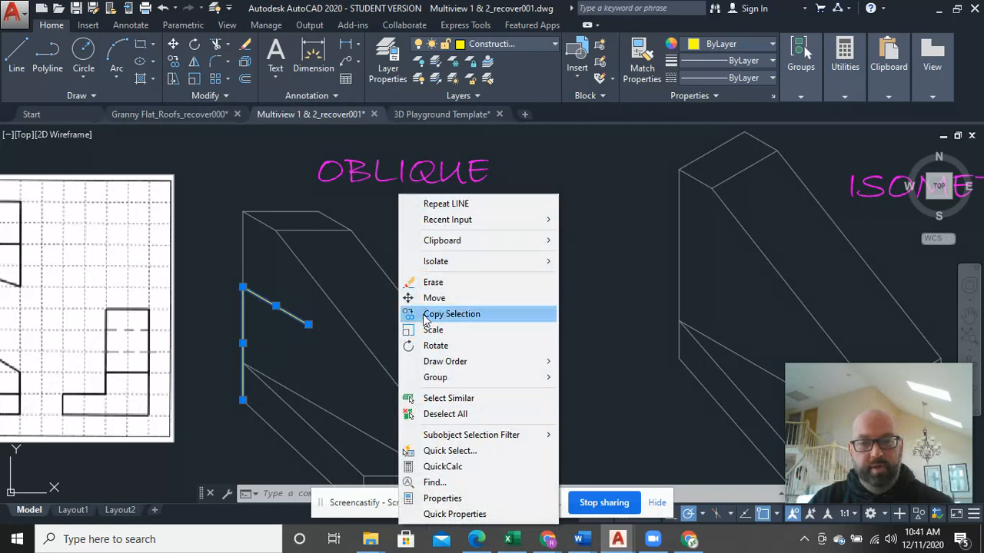
click(452, 314)
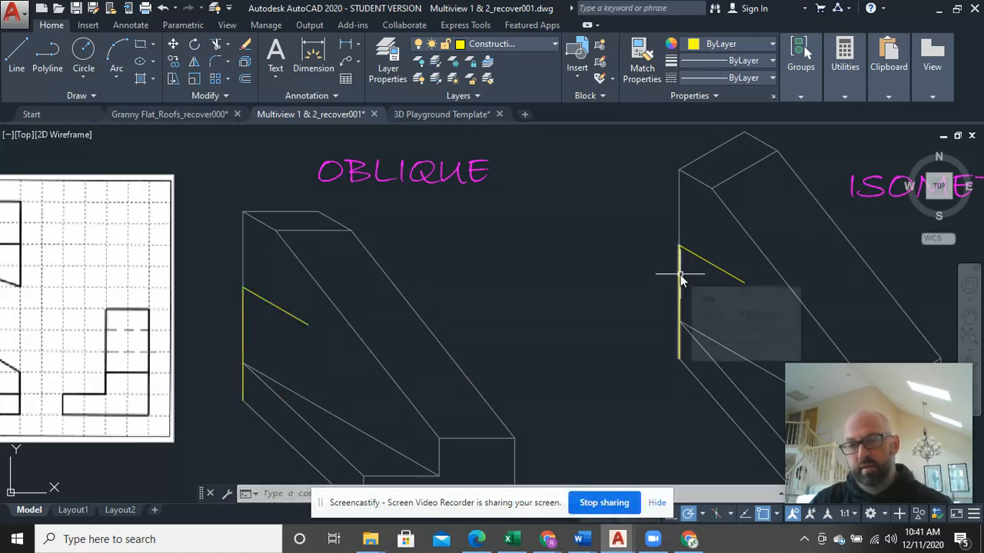
click(680, 300)
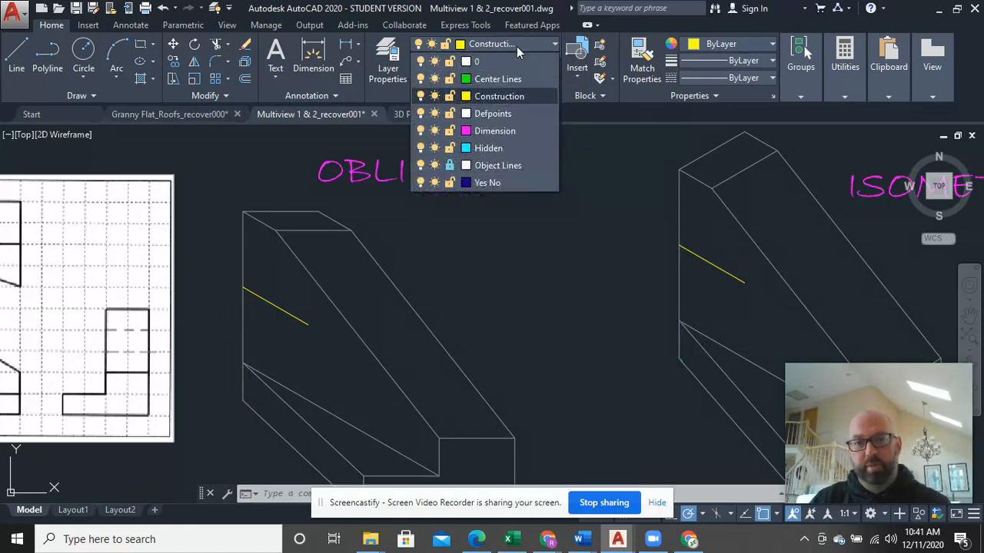
click(498, 166)
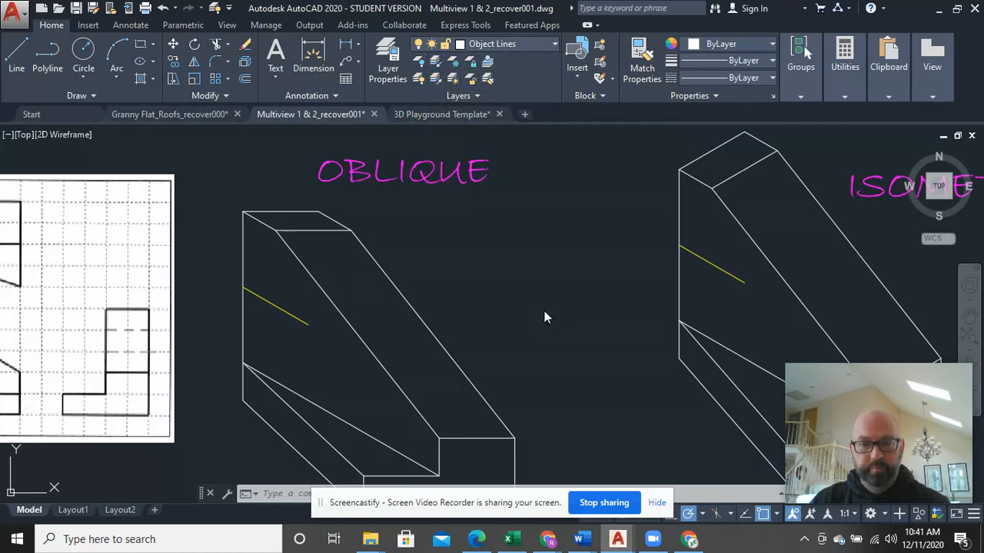
mouse_move(709, 295)
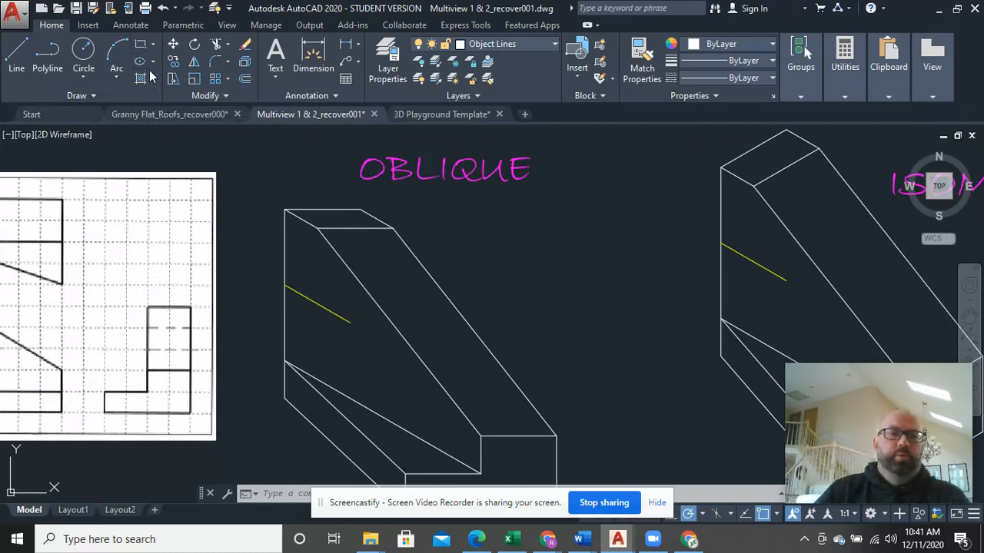
mouse_move(141, 61)
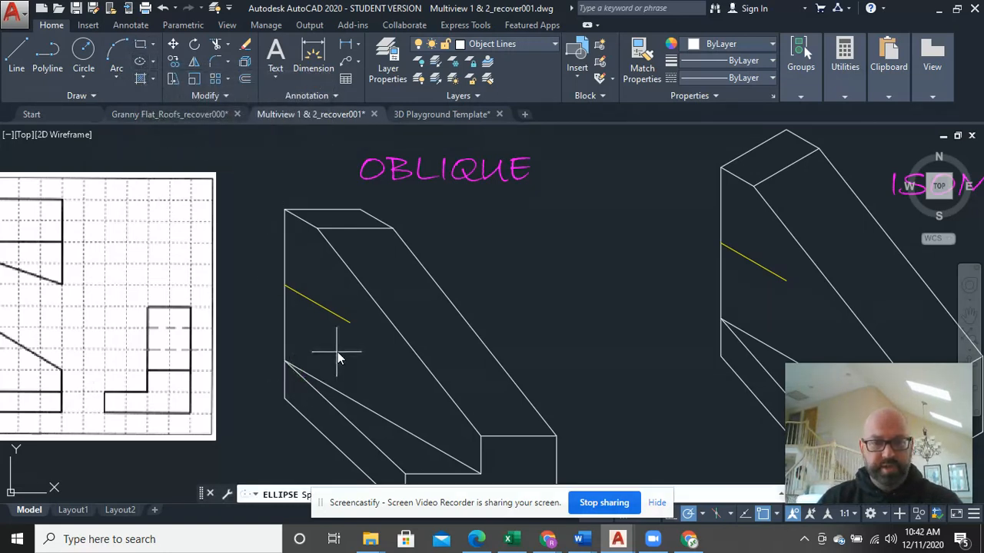
mouse_move(366, 338)
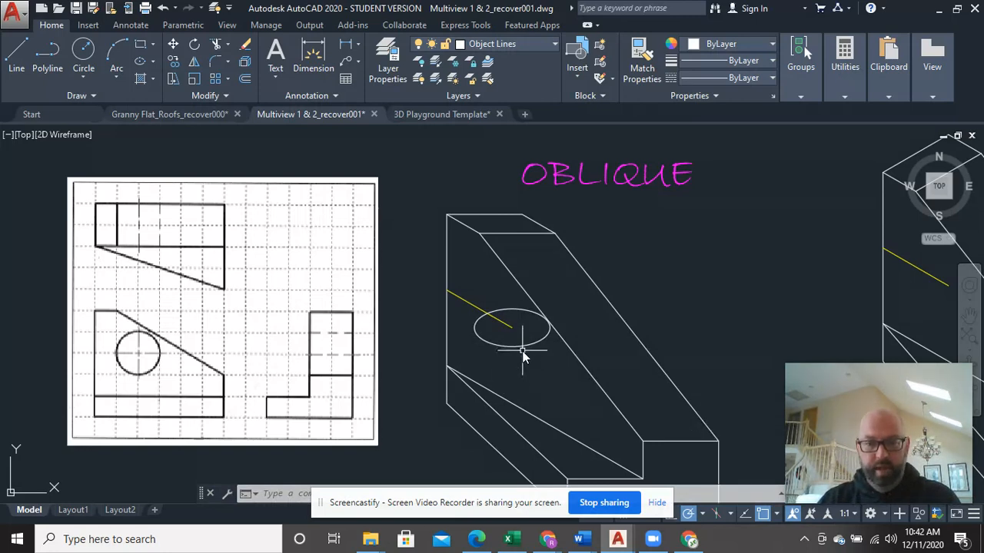
Draw the elliptical hole centred on the slanted helper line's endpoint and select it to check
click(510, 329)
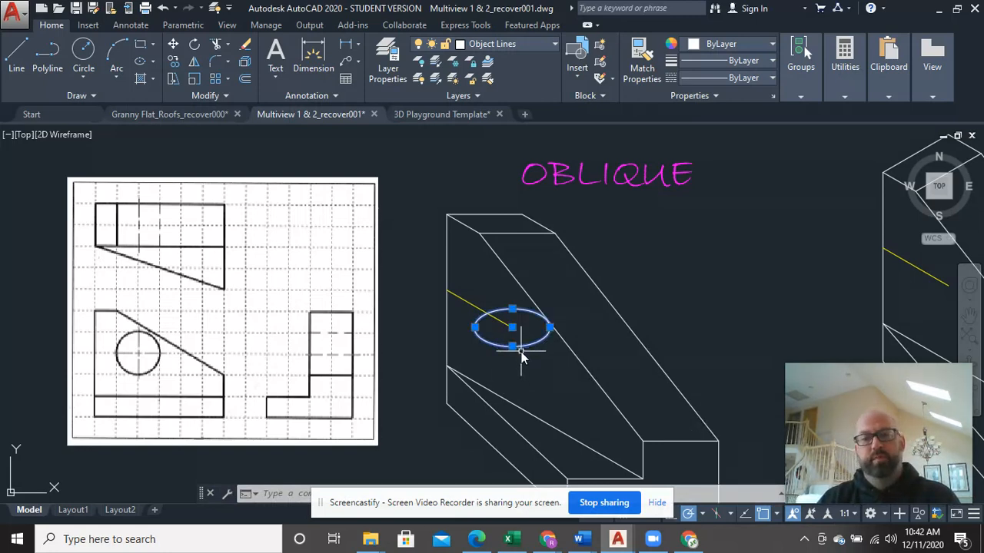
mouse_move(658, 443)
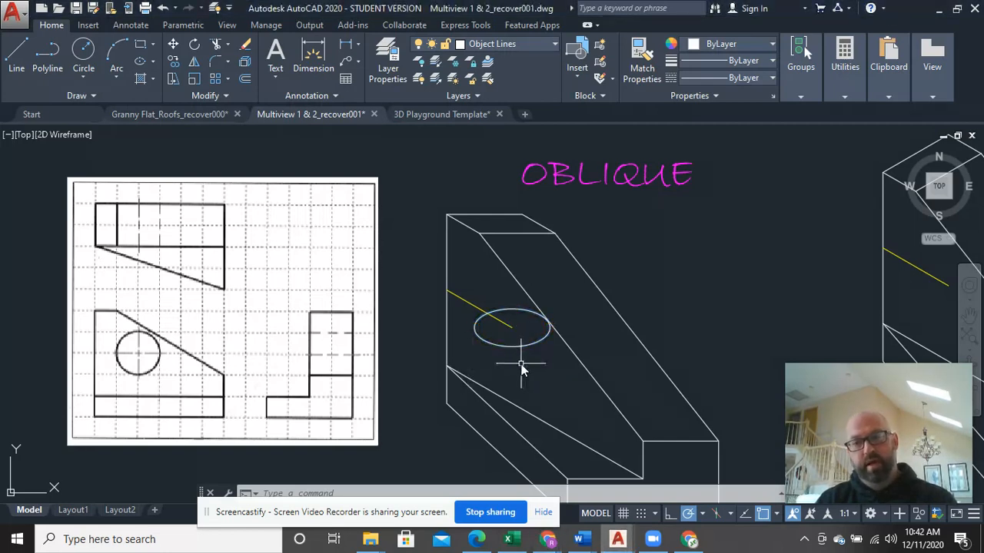
mouse_move(648, 480)
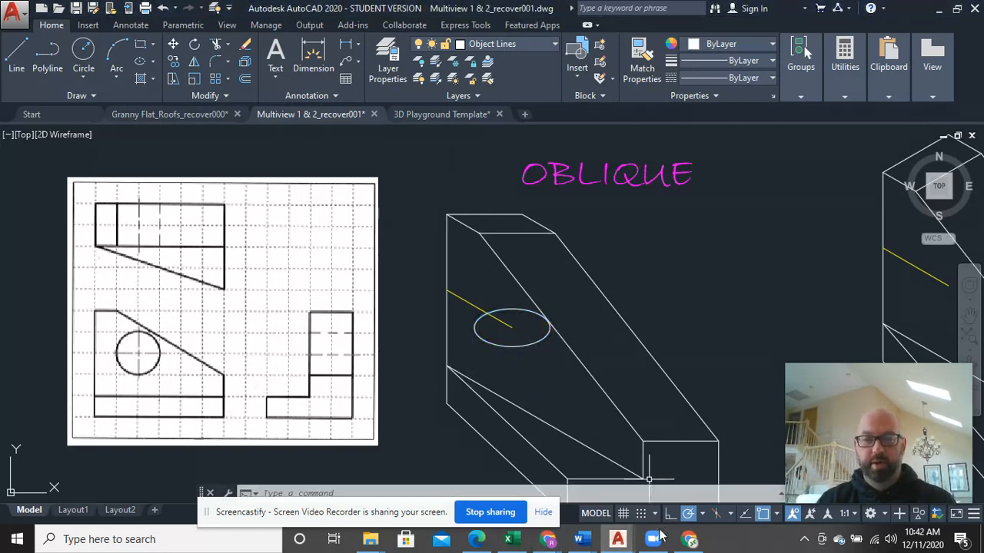
mouse_move(714, 513)
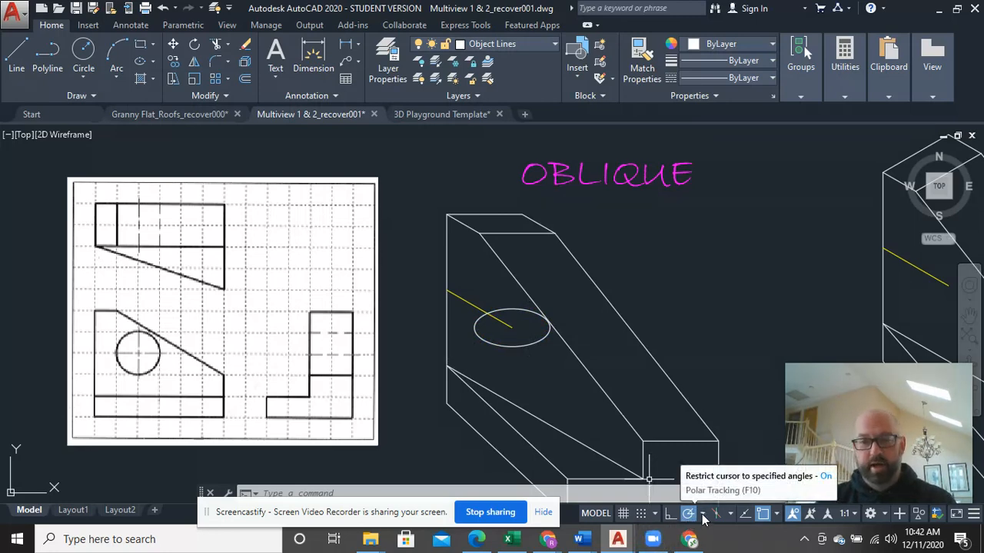
Turn on Polar Tracking and bring up its angle increment choices for the 30-degree setting
click(510, 329)
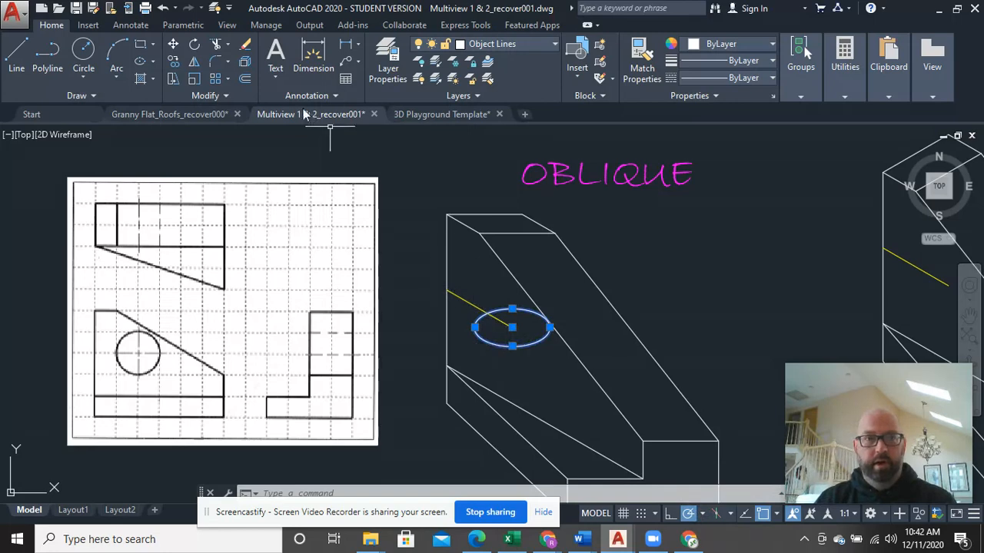
mouse_move(193, 43)
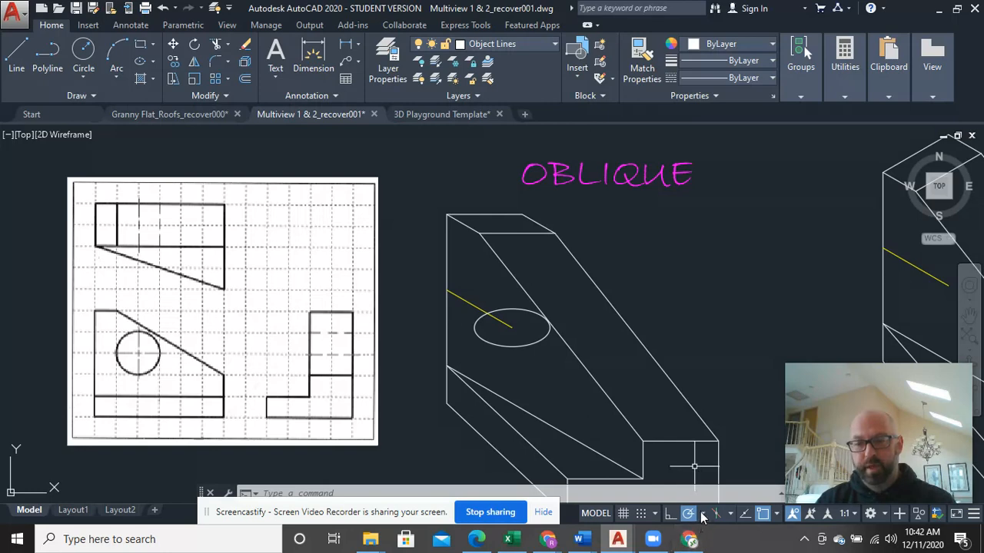
click(722, 513)
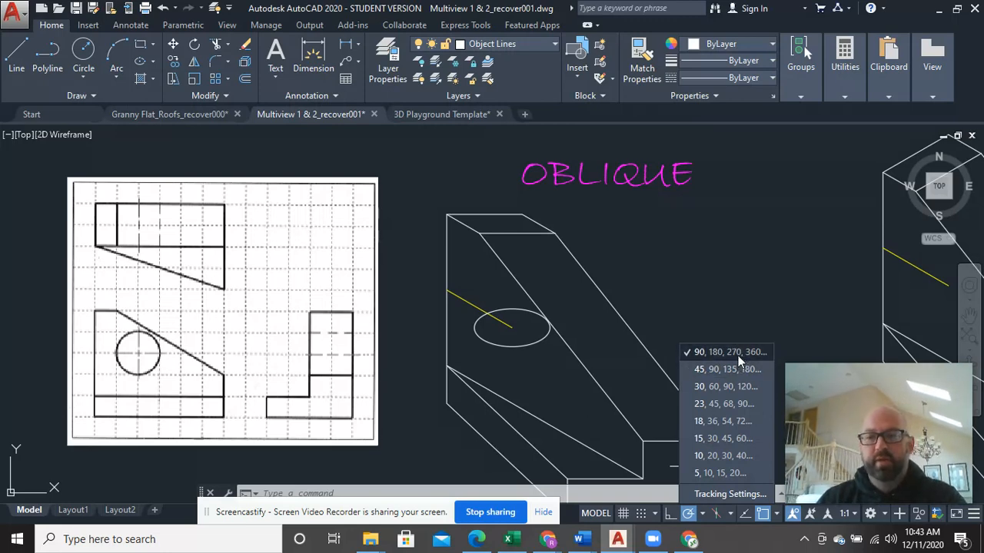
mouse_move(735, 361)
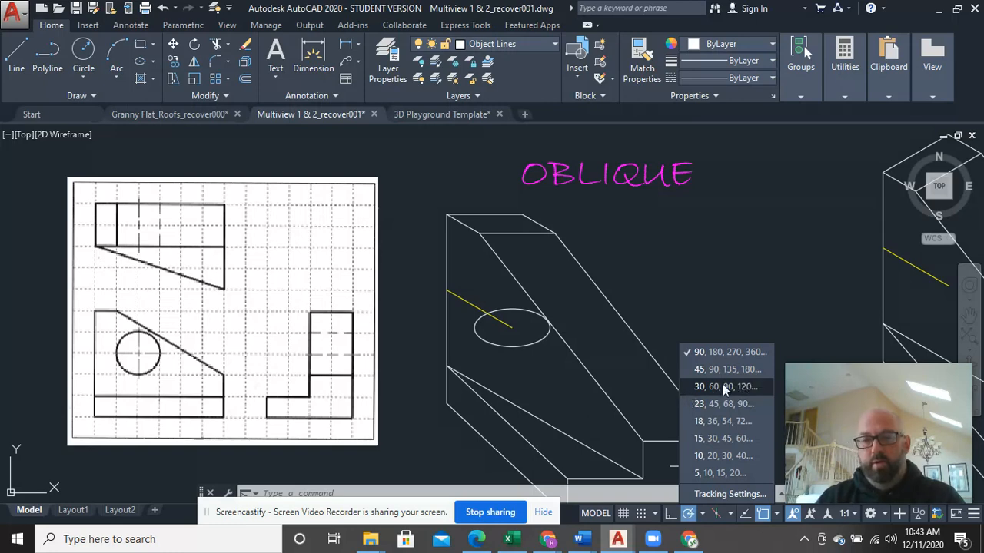
mouse_move(753, 388)
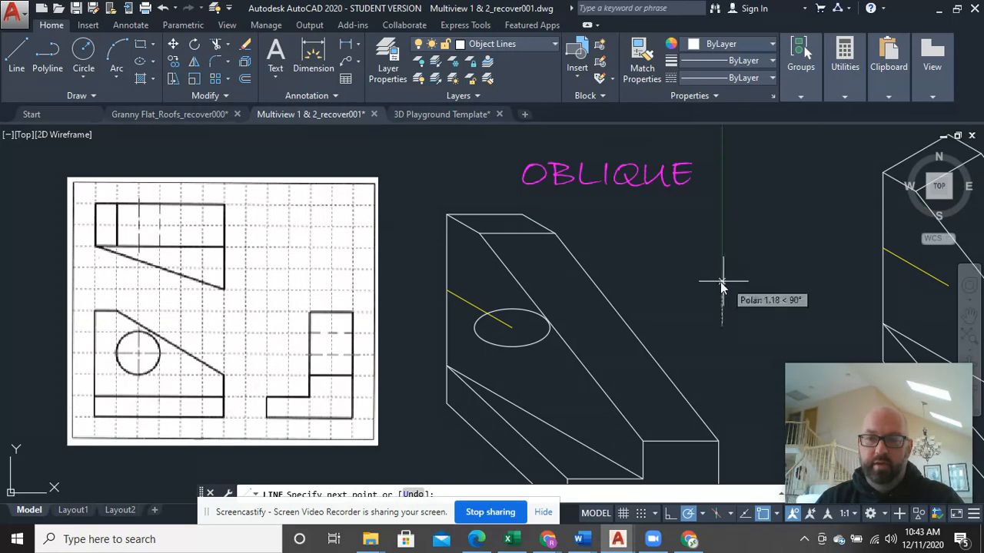
mouse_move(648, 292)
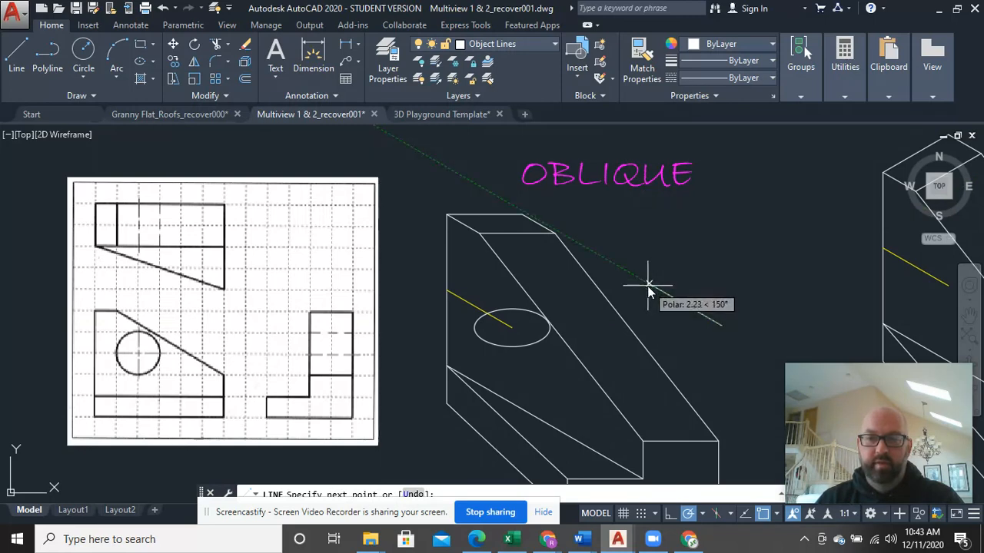
mouse_move(737, 259)
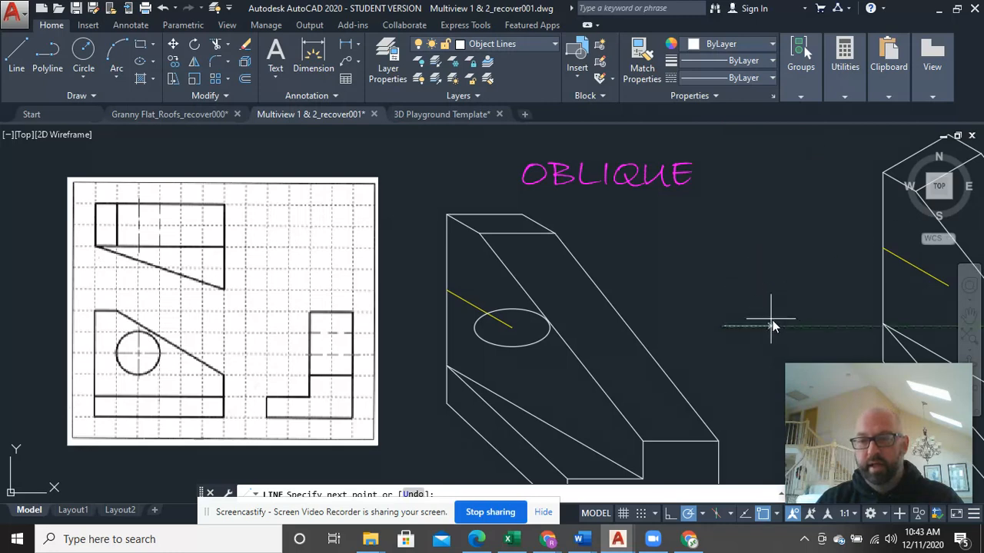
mouse_move(769, 295)
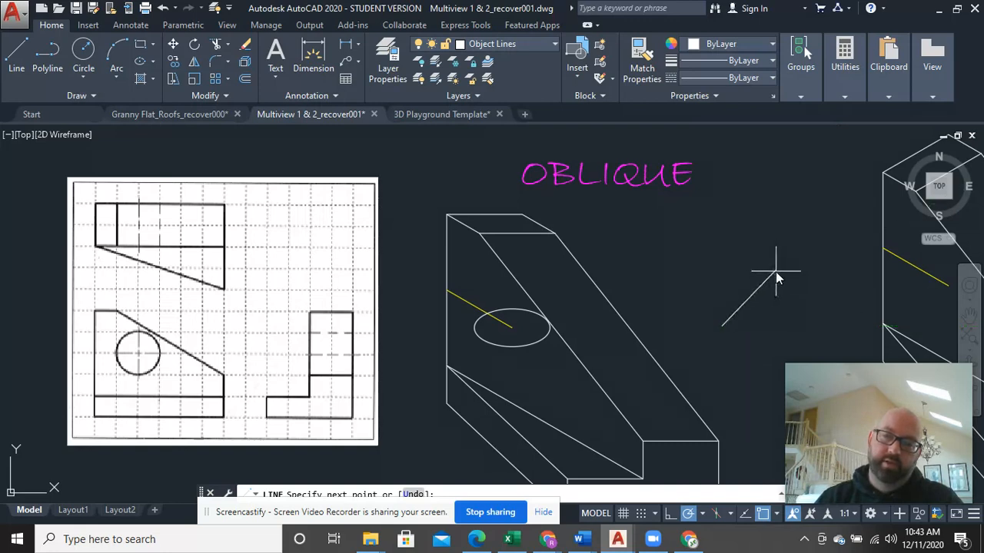
mouse_move(776, 289)
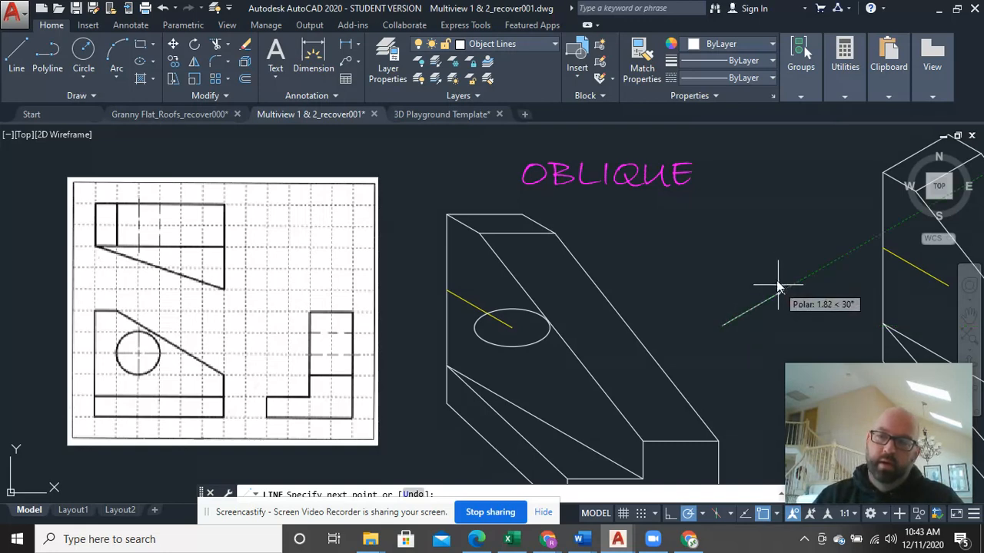
mouse_move(767, 248)
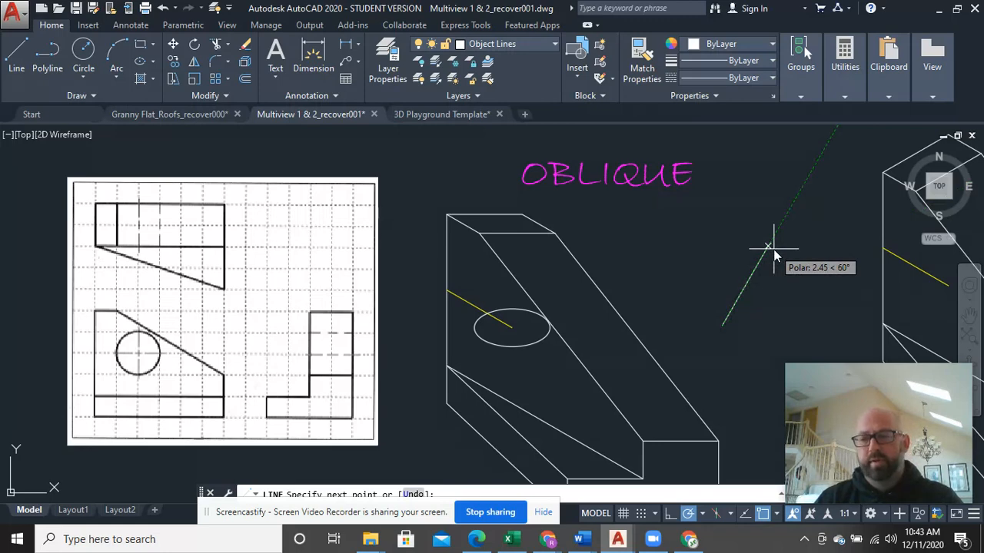
mouse_move(768, 249)
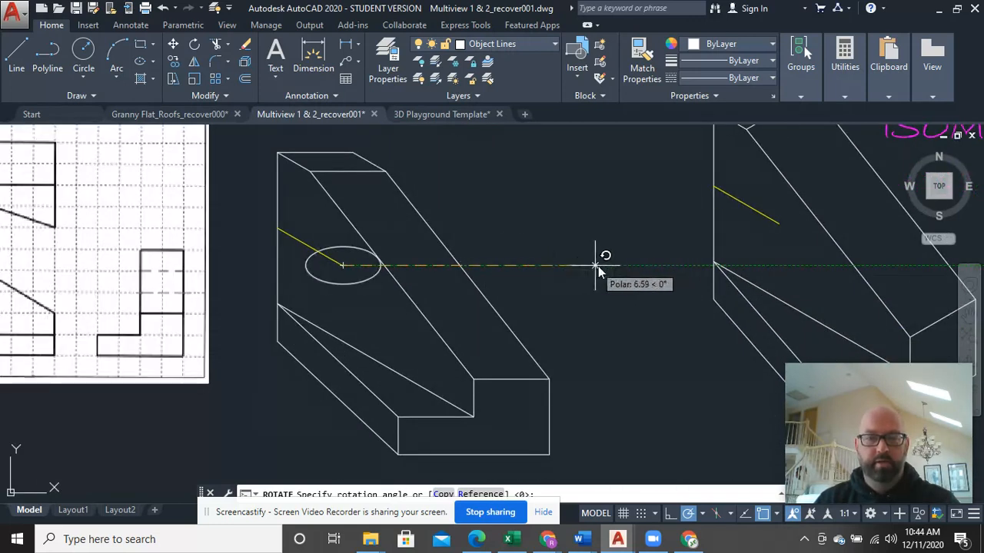
mouse_move(585, 268)
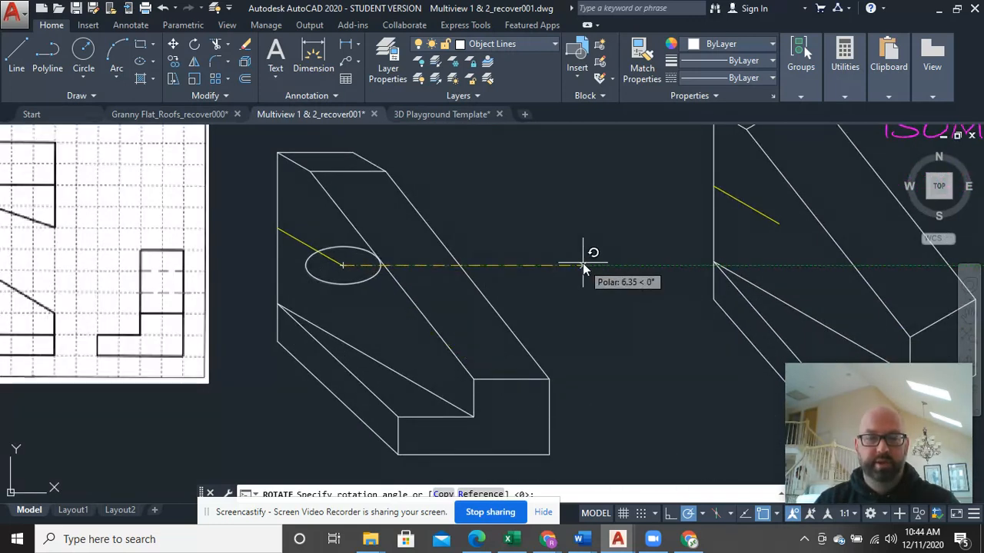
mouse_move(599, 366)
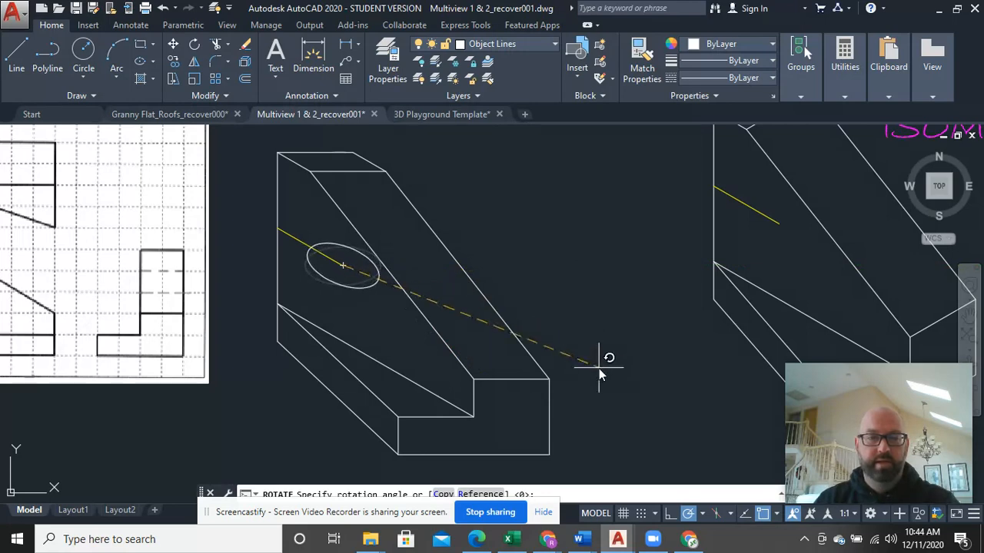
mouse_move(591, 415)
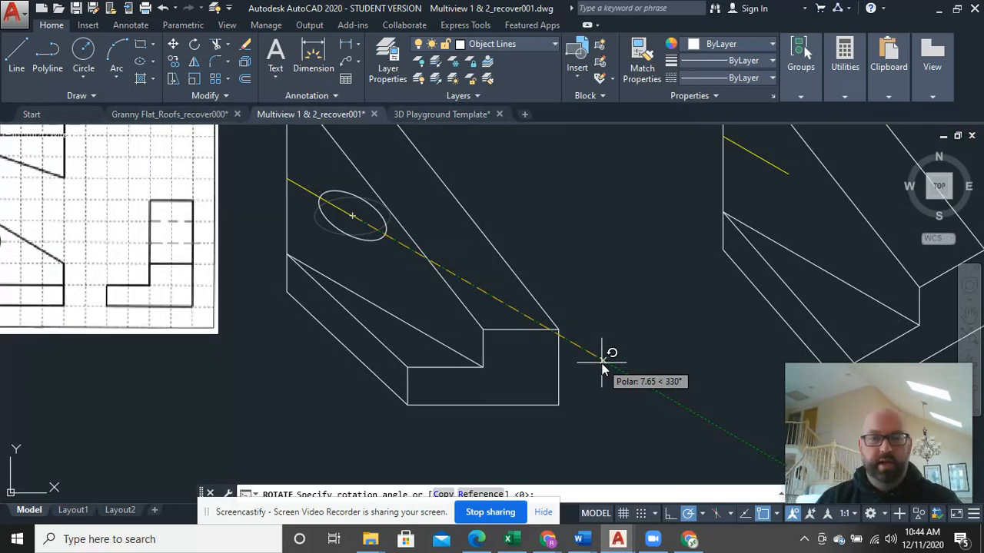
mouse_move(663, 342)
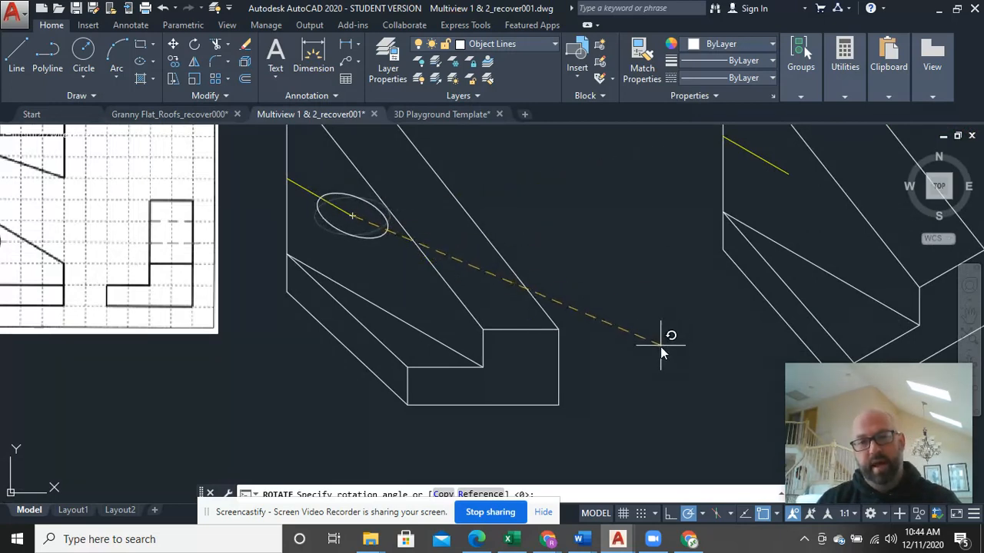
mouse_move(636, 412)
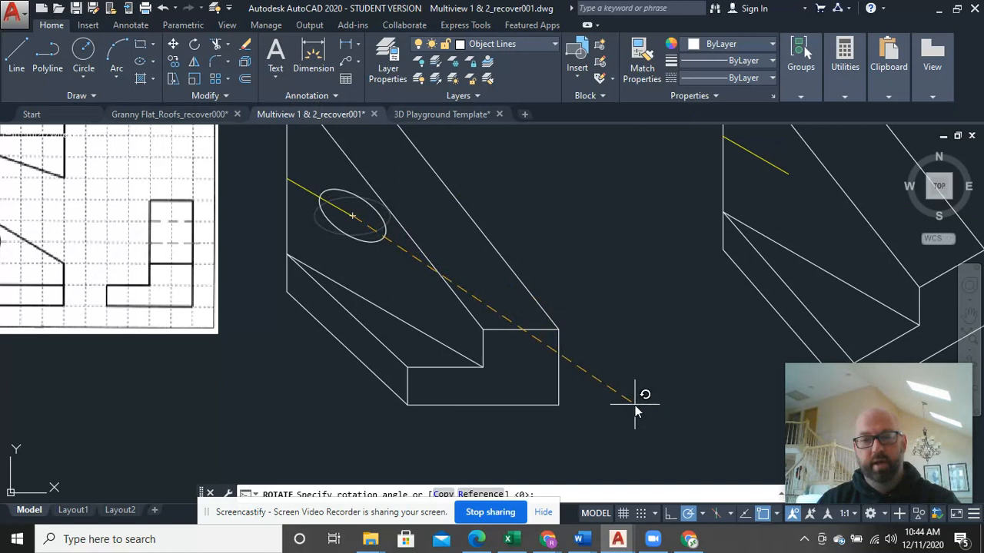
mouse_move(464, 443)
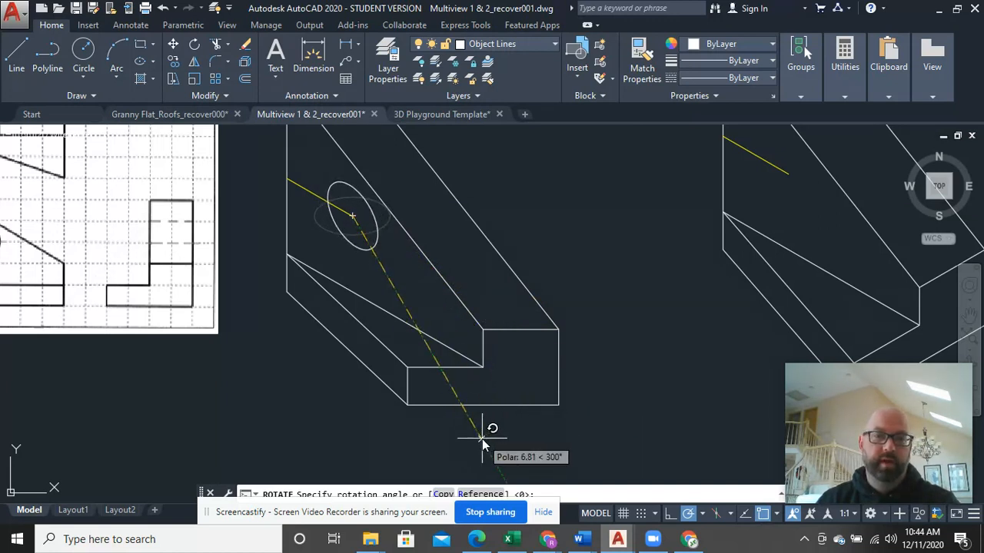
mouse_move(292, 438)
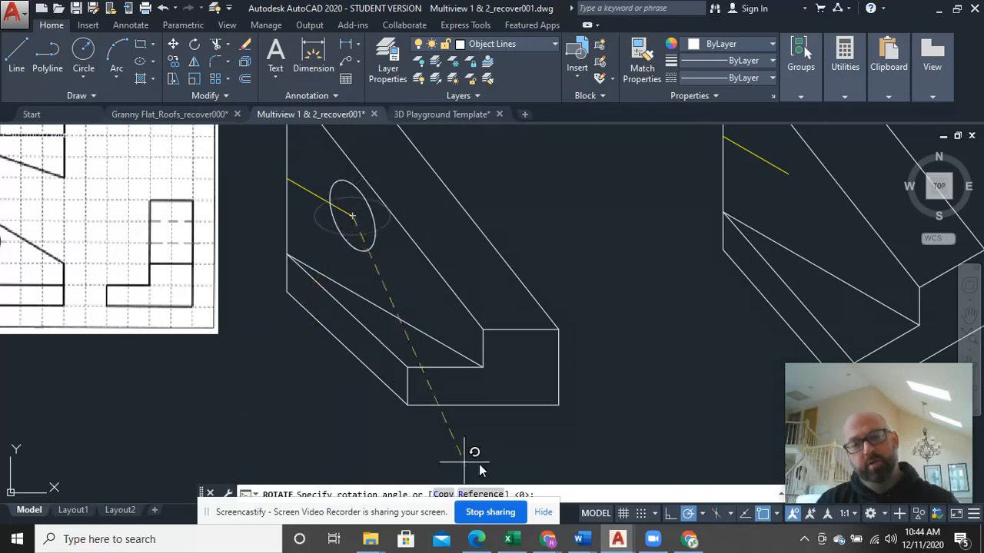
mouse_move(492, 461)
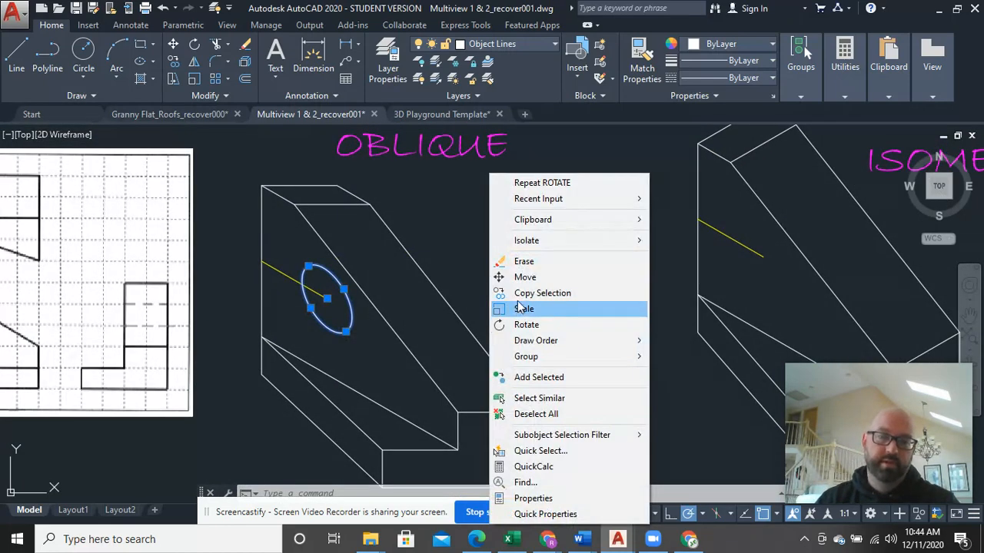
Copy the tilted ellipse hole onto the isometric block's sloped face
click(541, 293)
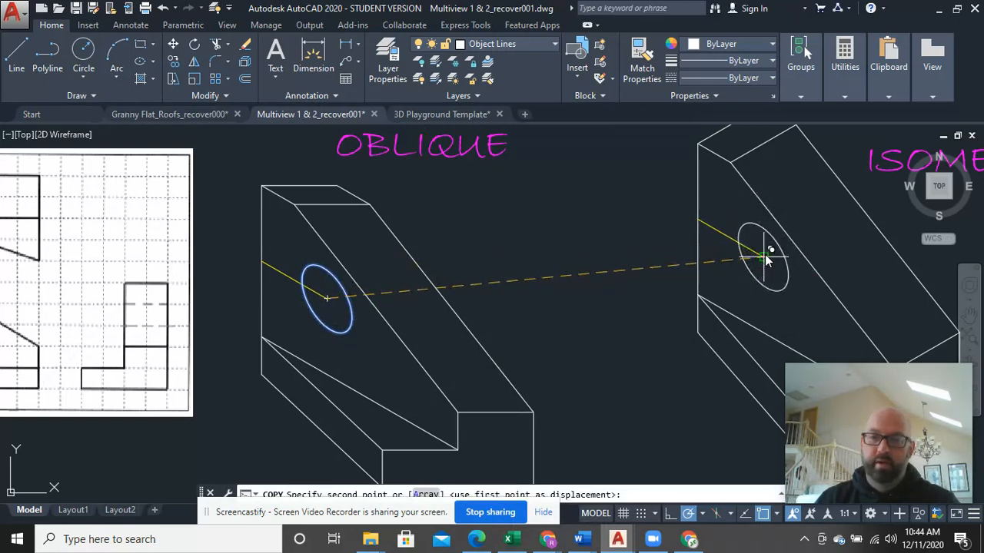
click(770, 249)
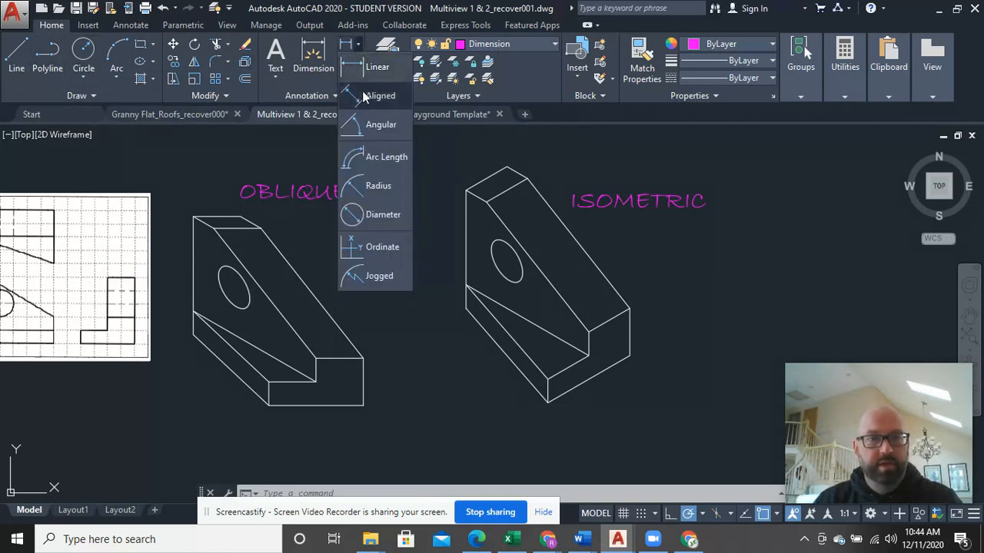
Place a 5.29 aligned dimension on the isometric block's bottom edge
click(380, 95)
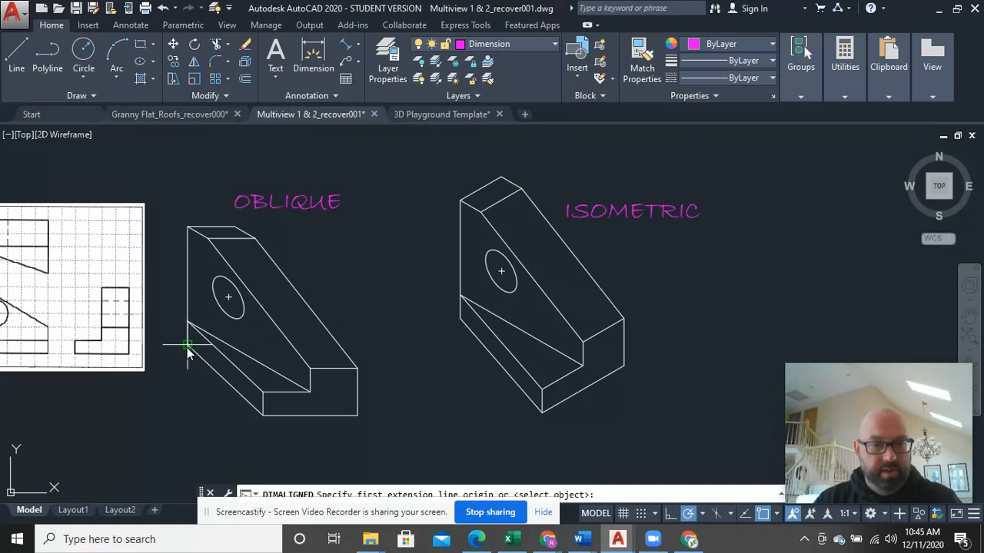
mouse_move(443, 335)
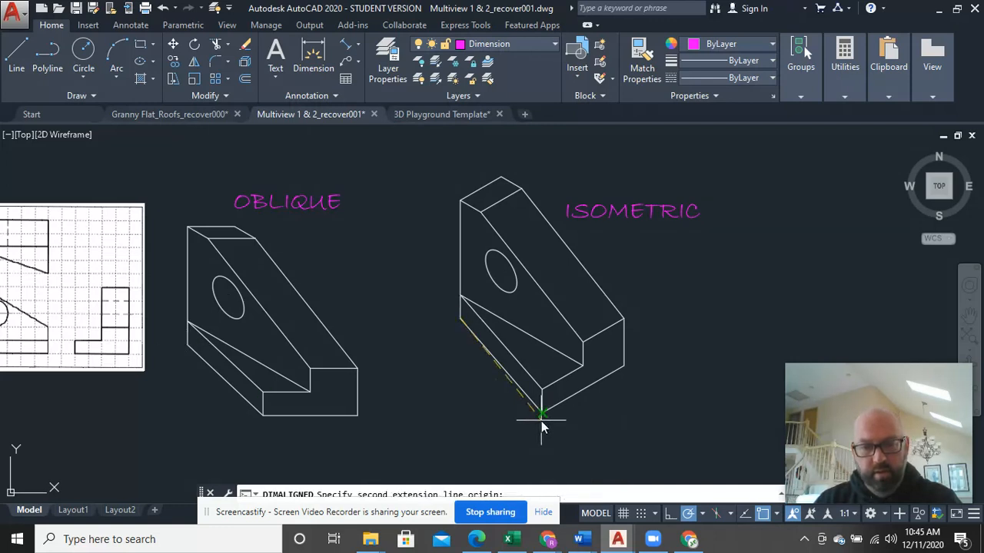
click(521, 438)
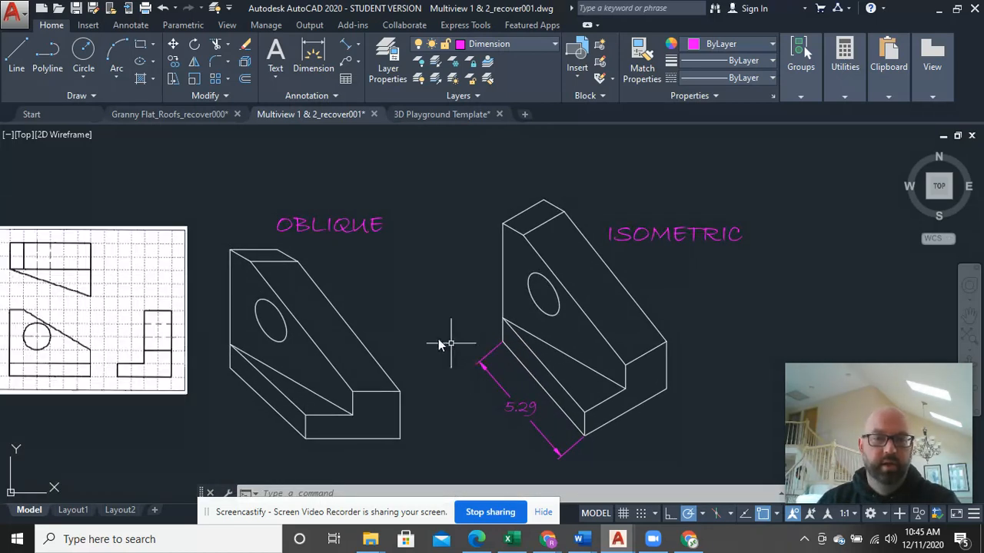
Repeat the aligned dimension for 4.38 on the oblique block's bottom edge
right_click(449, 344)
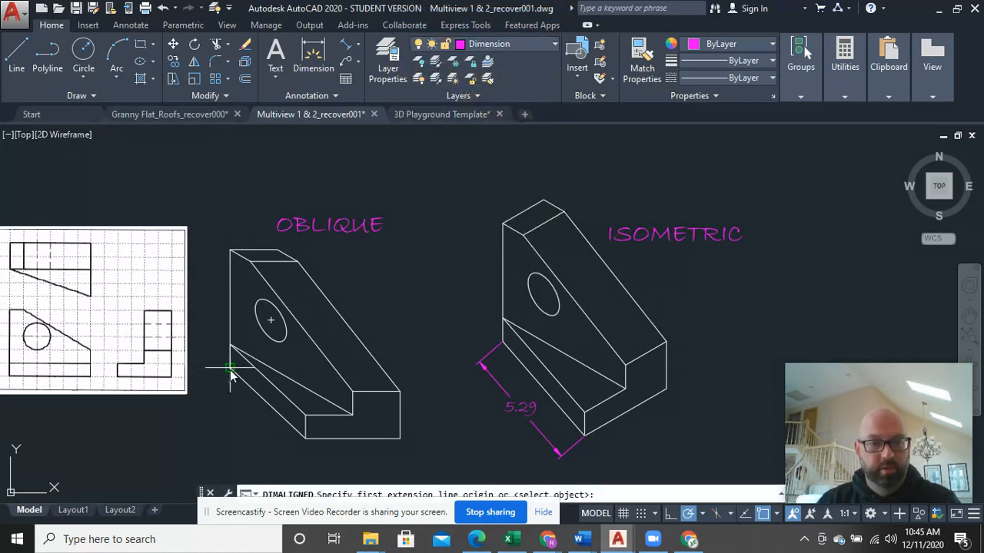
click(230, 369)
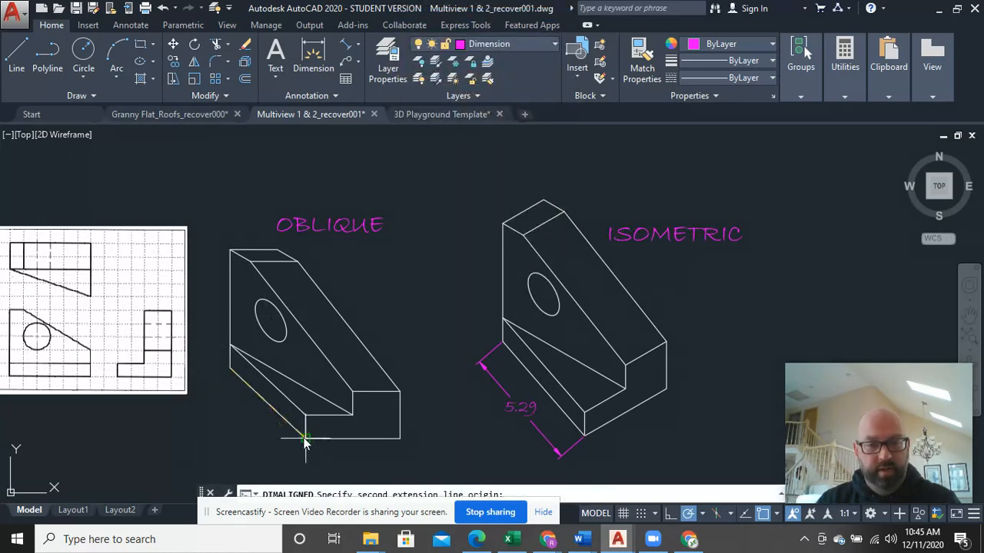
click(286, 448)
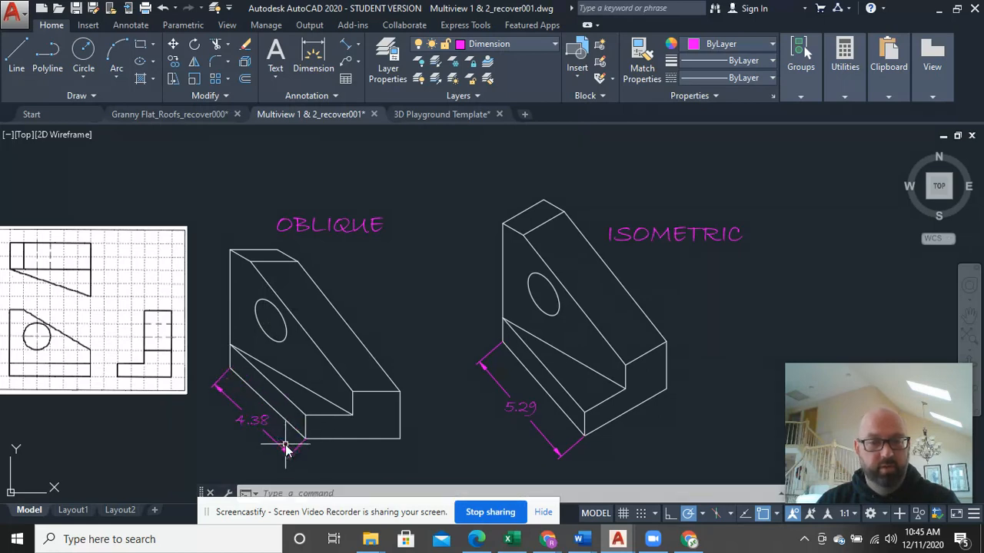
scroll(down, 3)
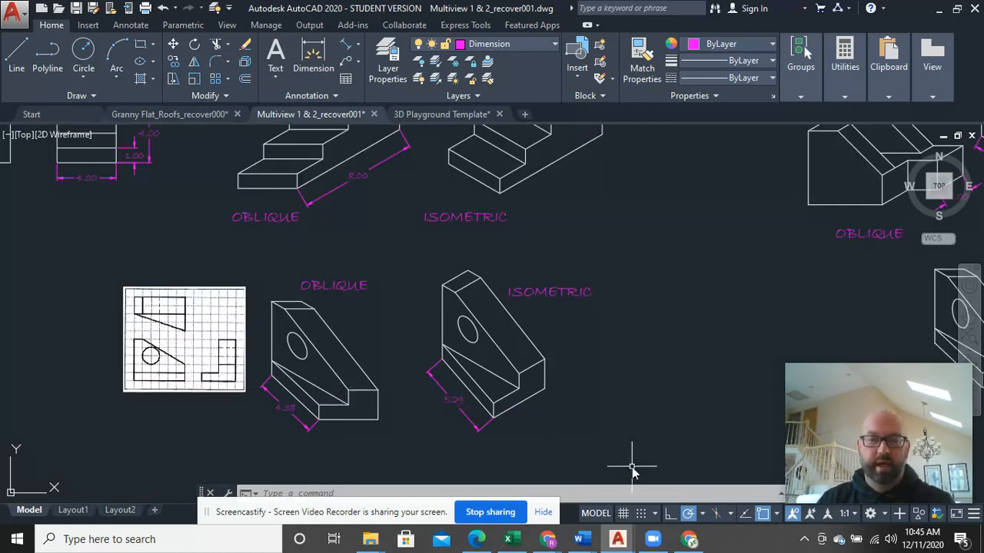